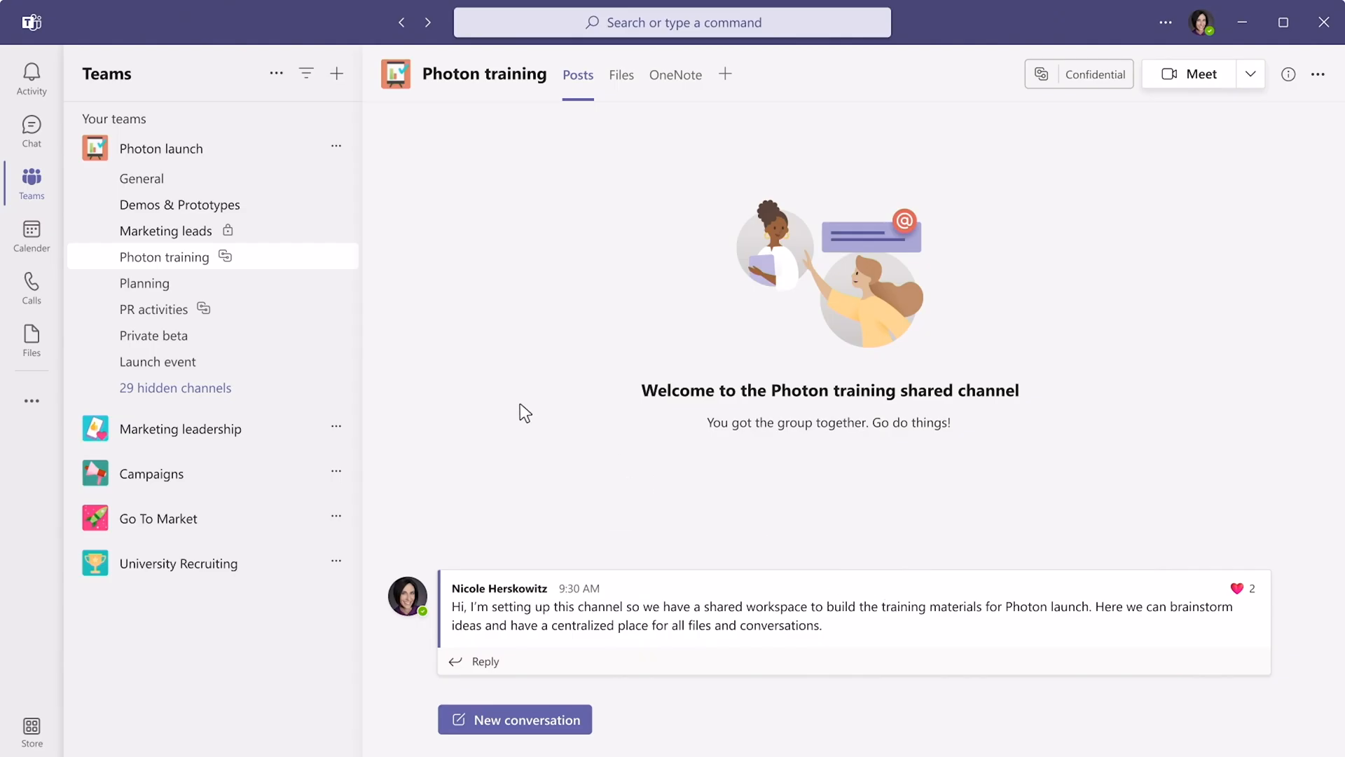
# - Share the Photon training channel with the suggested external partner and send the invite
pyautogui.click(335, 256)
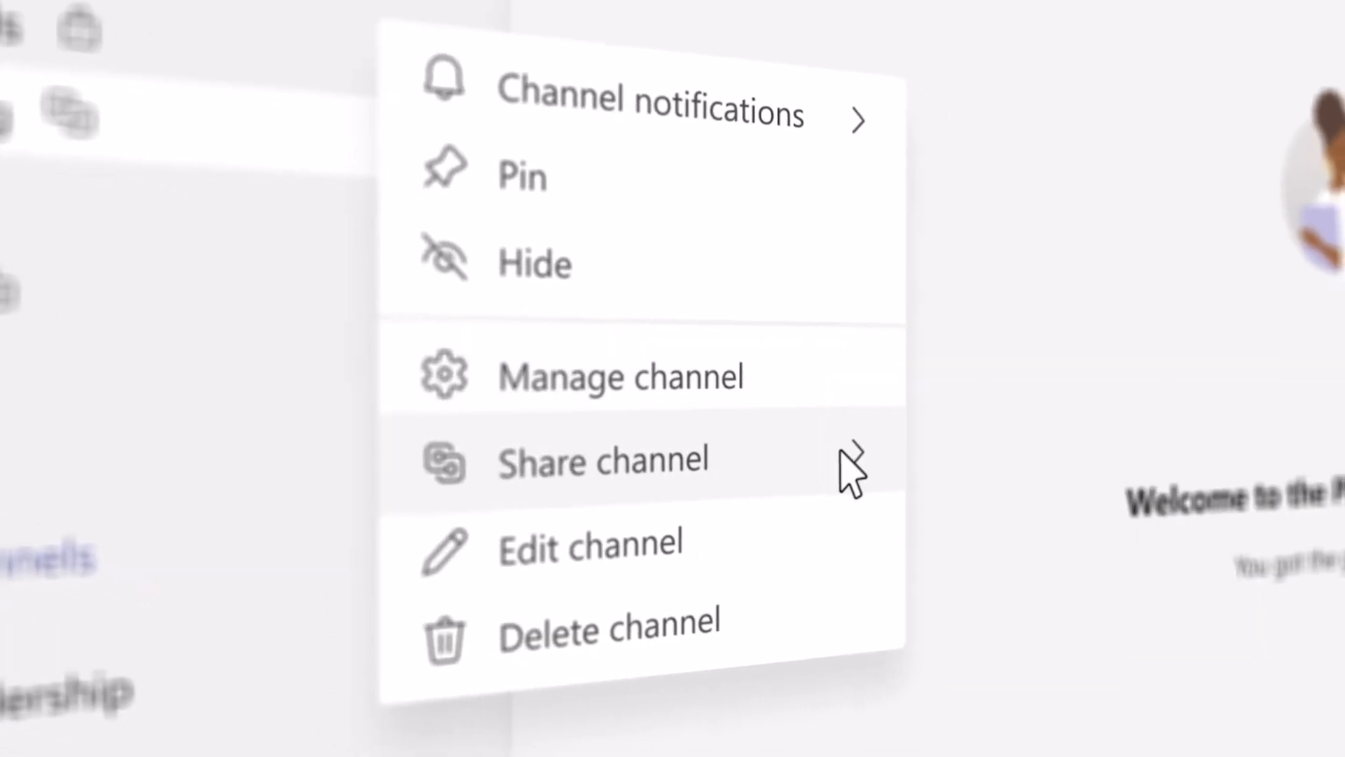
pyautogui.click(603, 461)
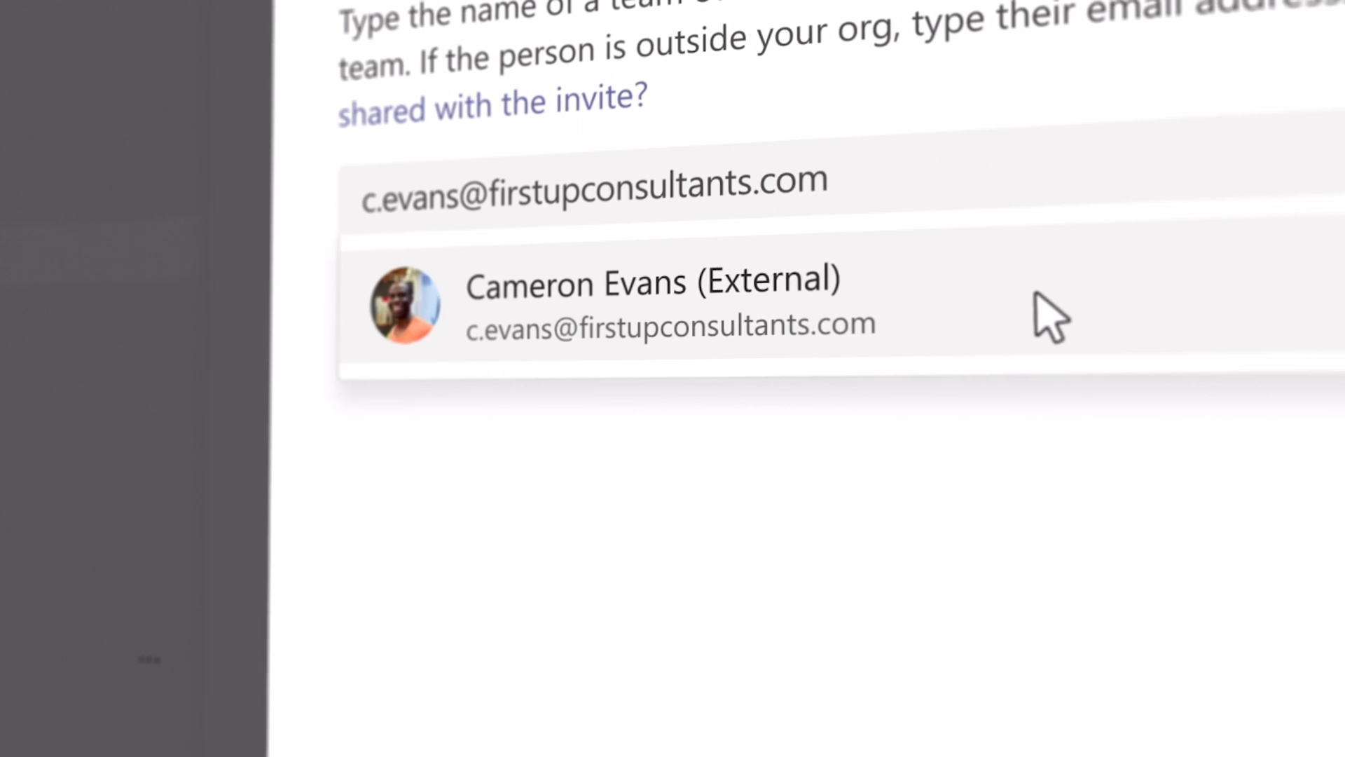
pyautogui.click(652, 305)
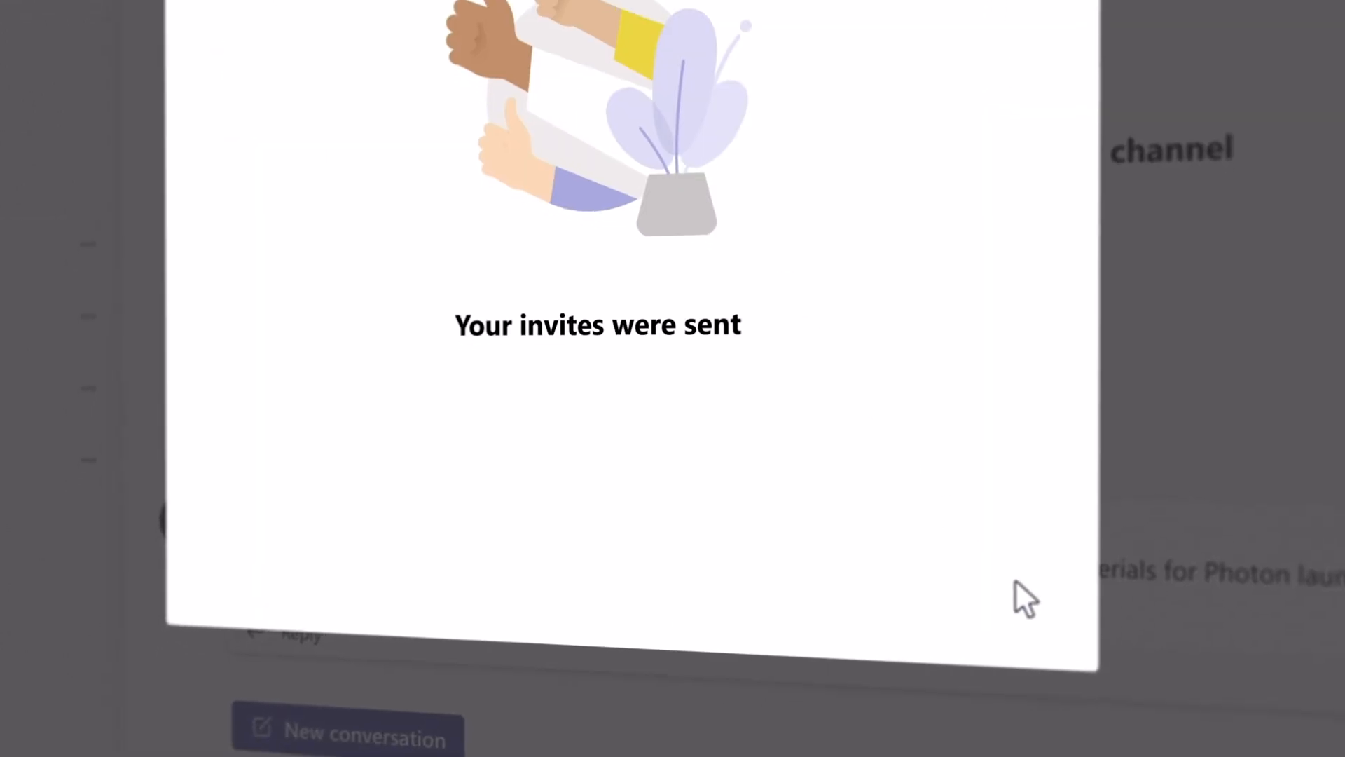
pyautogui.click(1270, 201)
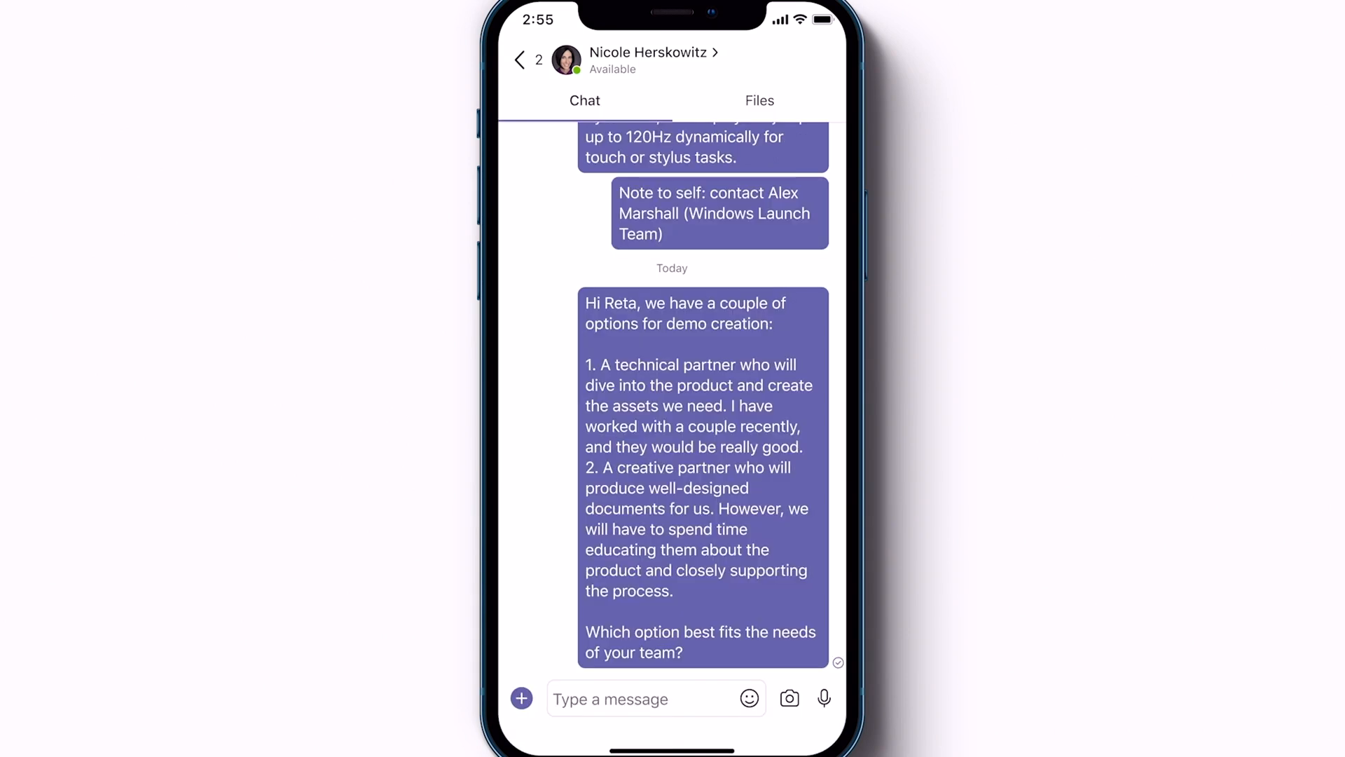
# - Select and copy the demo-creation options message from the note-to-self chat
pyautogui.click(519, 58)
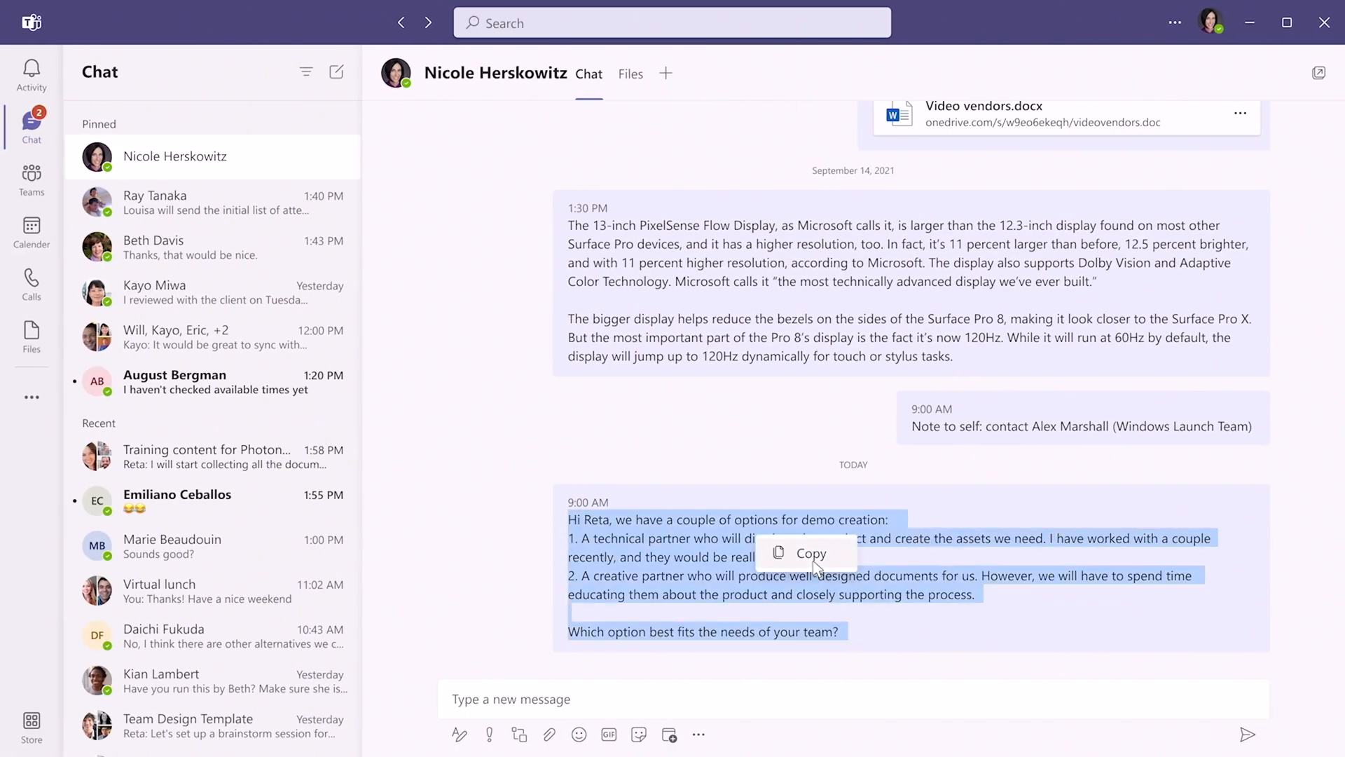
pyautogui.click(1174, 22)
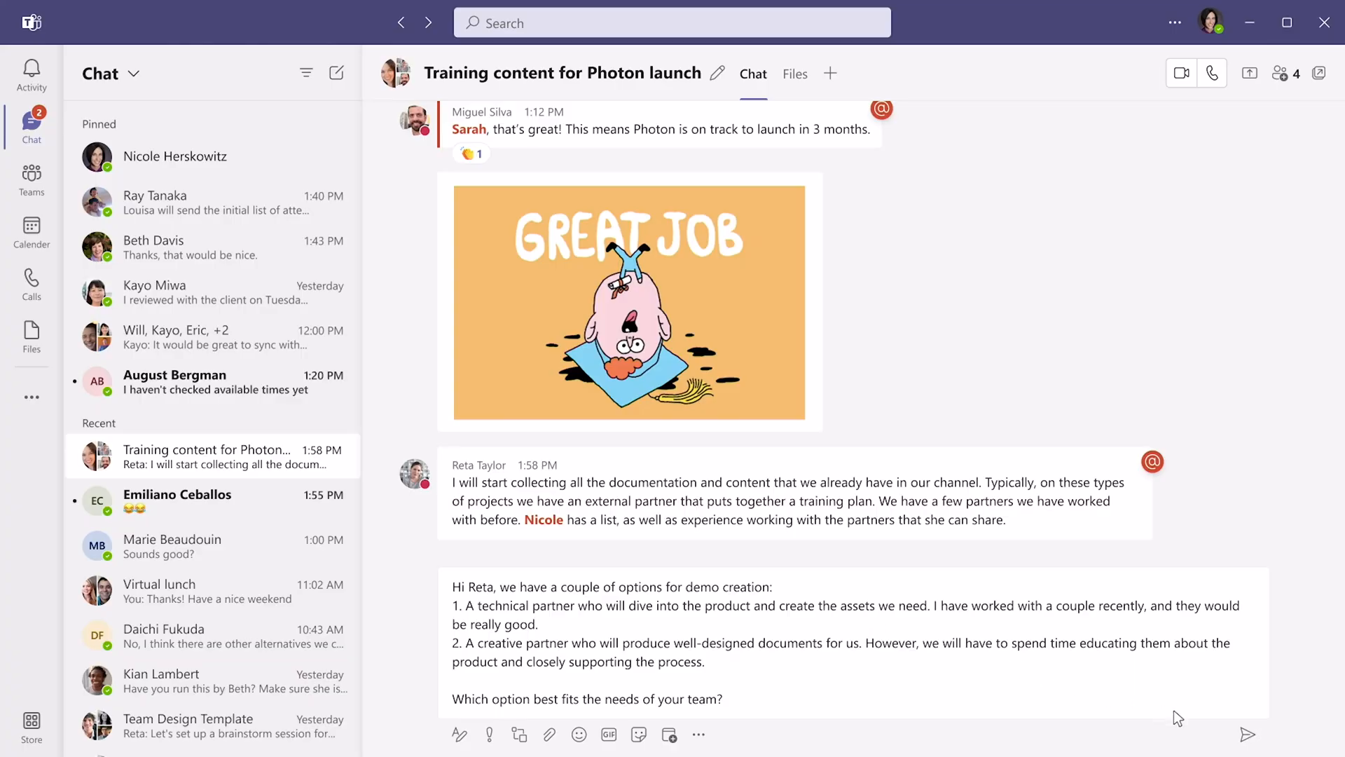
# - Schedule the demo-creation options message to send tomorrow at 8 AM
pyautogui.click(1247, 735)
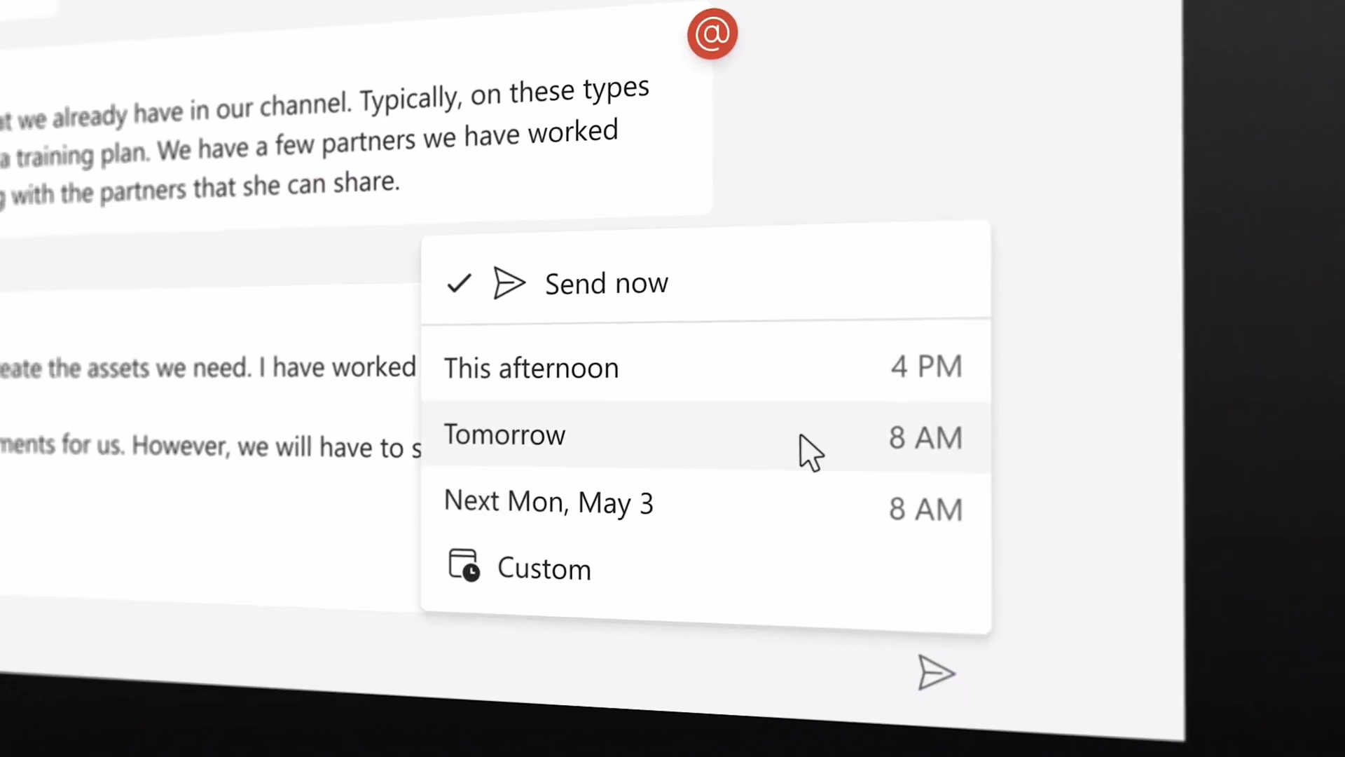
pyautogui.click(532, 433)
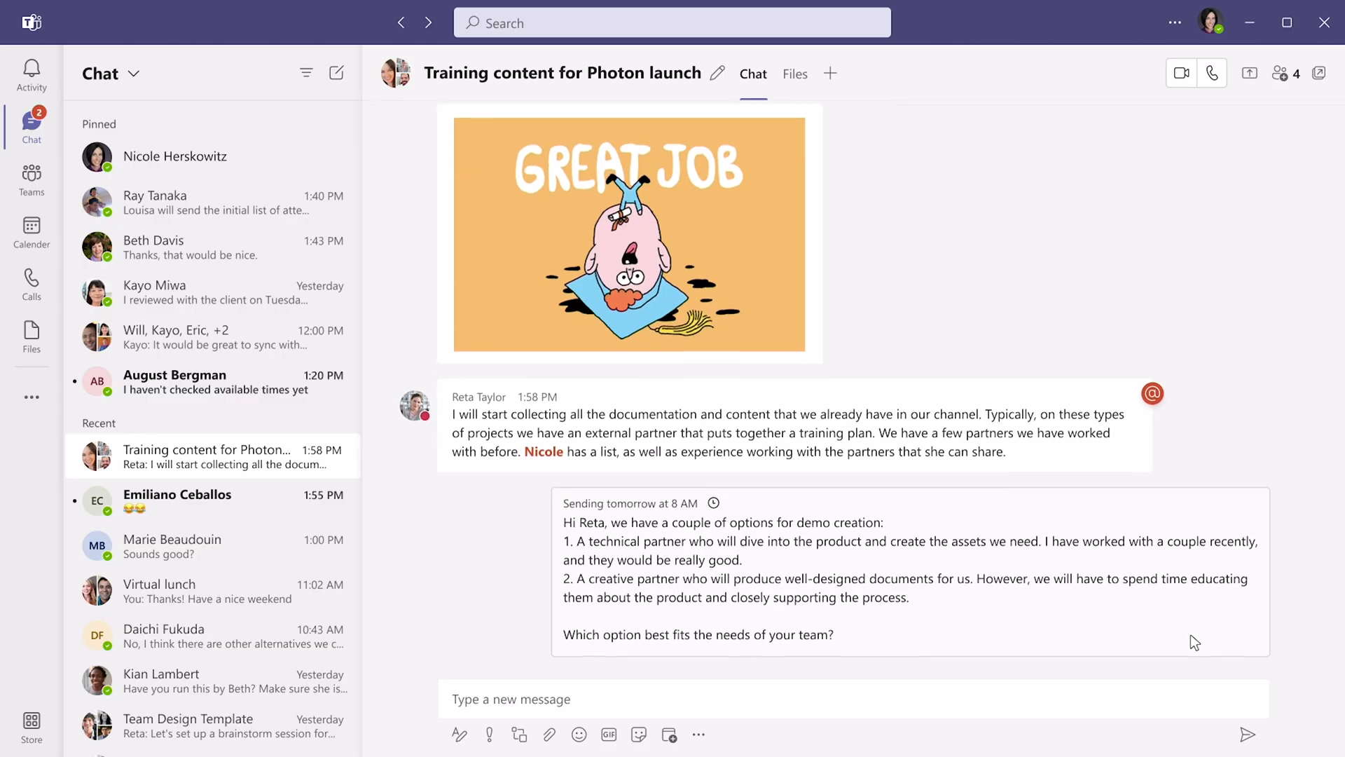
pyautogui.click(414, 405)
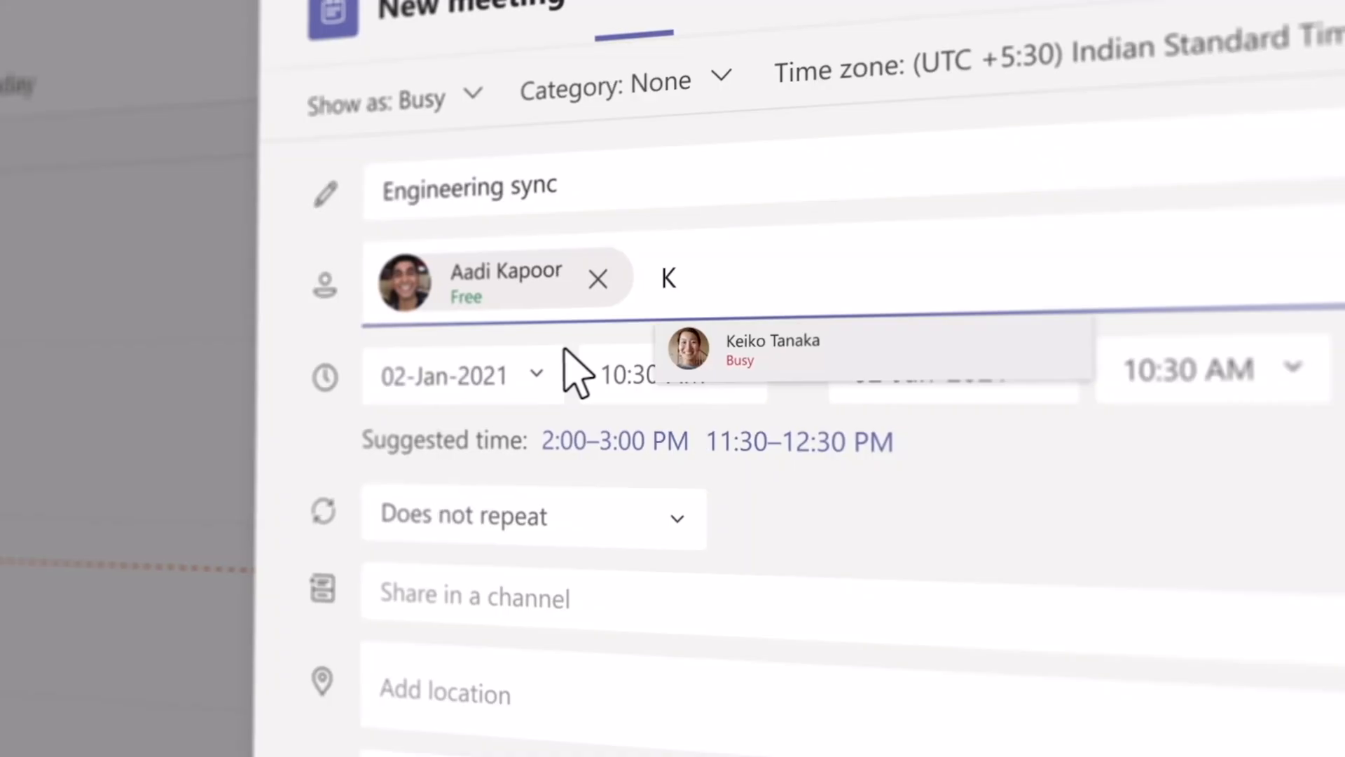
# - Add the suggested colleague as the second Engineering sync attendee
pyautogui.click(772, 347)
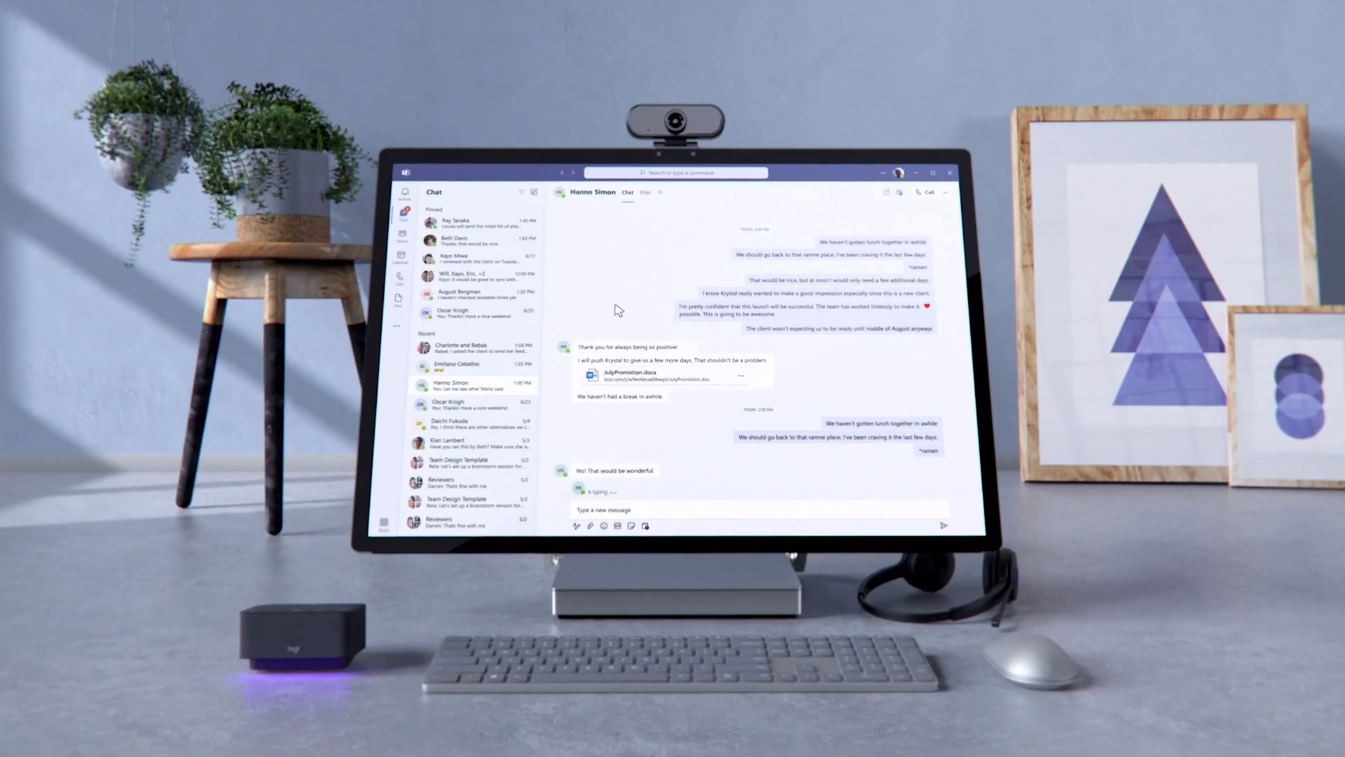
pyautogui.click(385, 227)
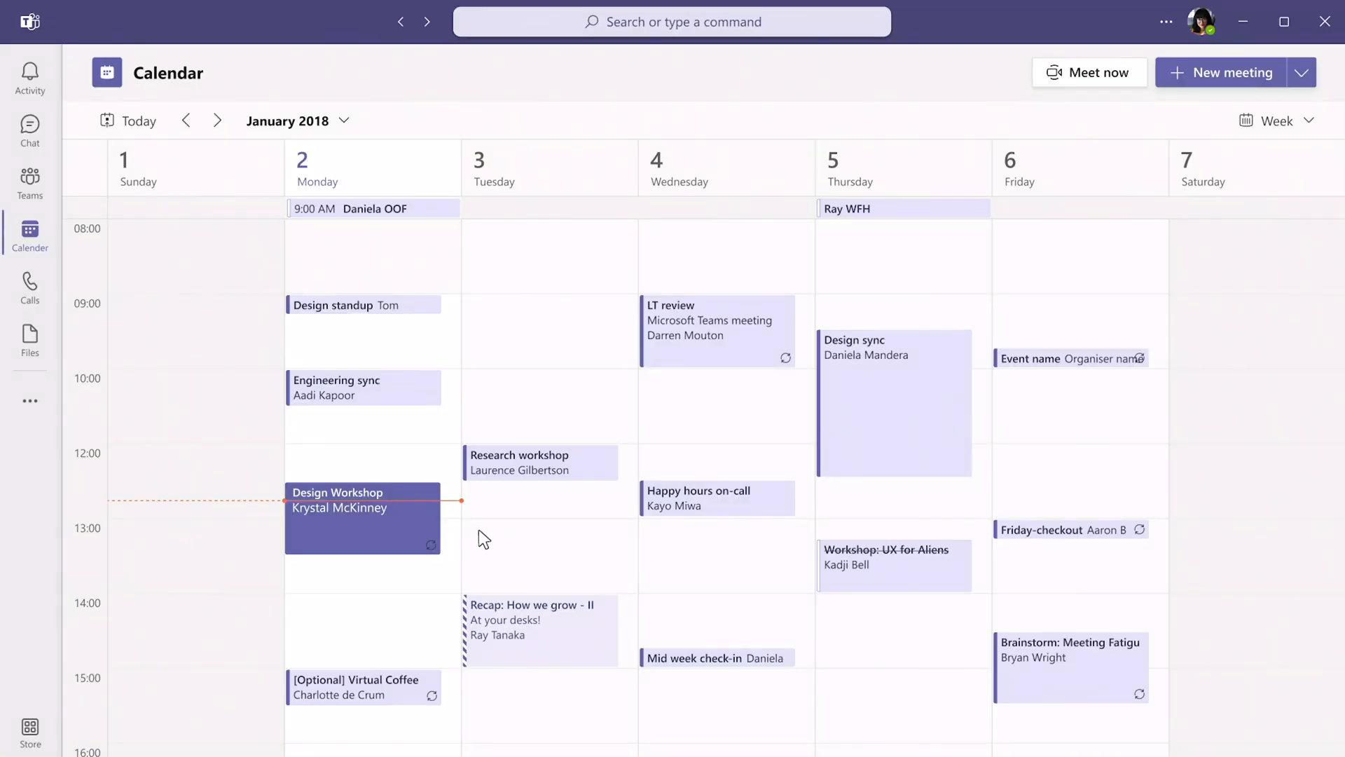
# - Join the Design Workshop meeting and share Screen 2 showing the workshop slides
pyautogui.click(363, 517)
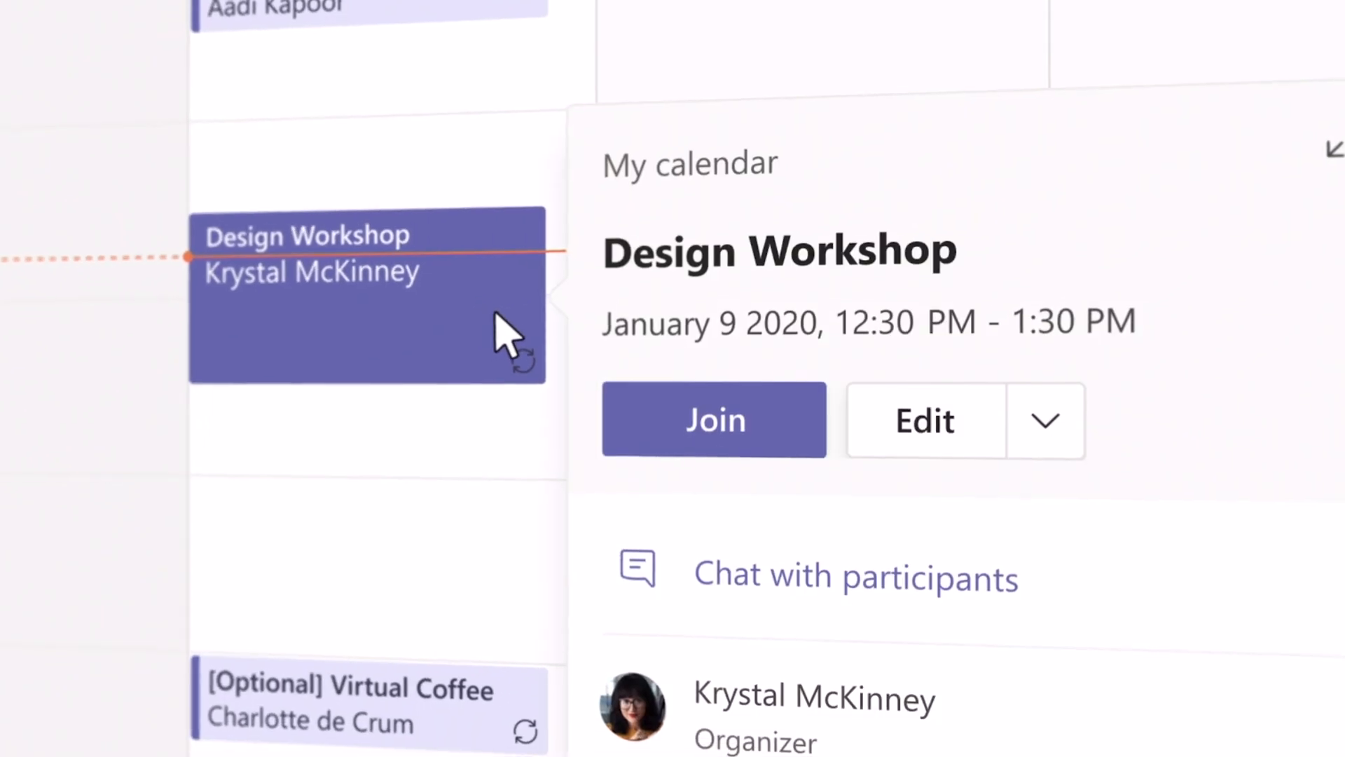
pyautogui.click(713, 420)
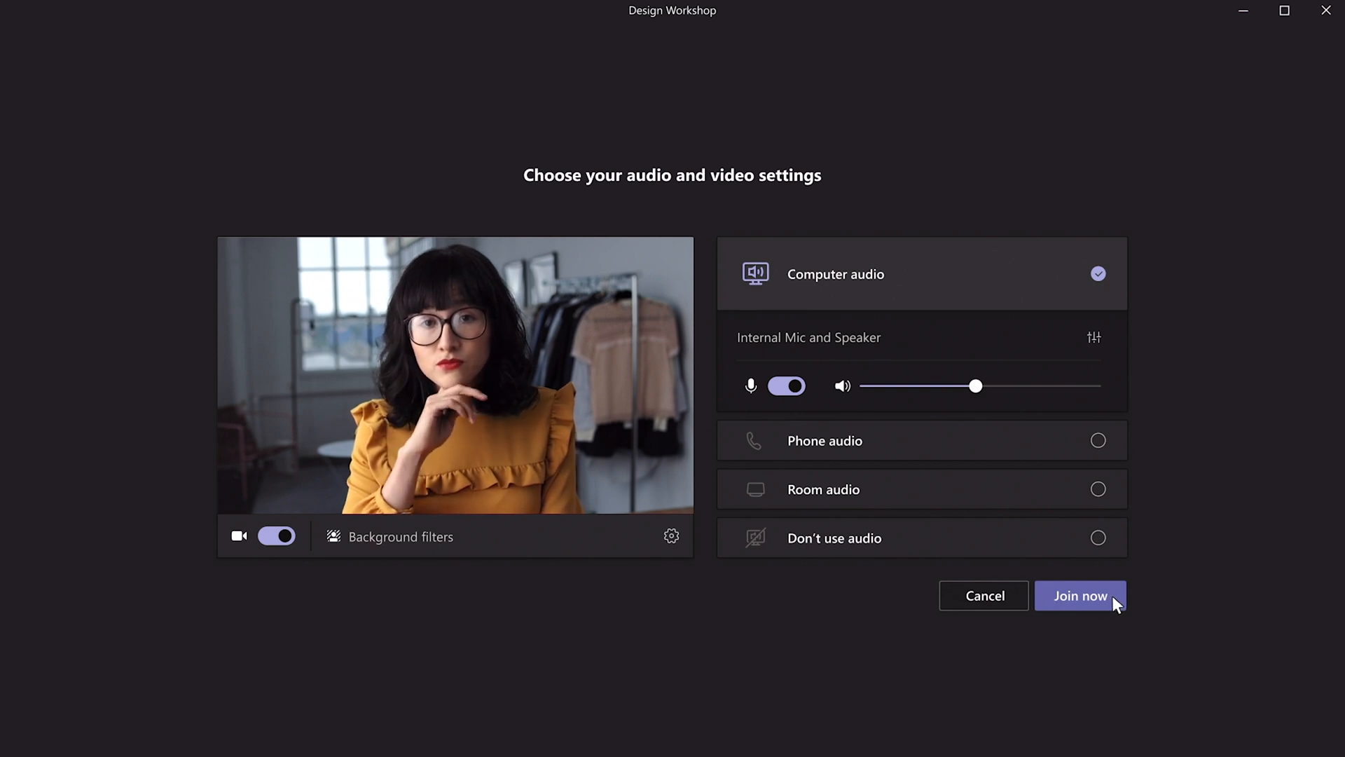
pyautogui.click(1080, 596)
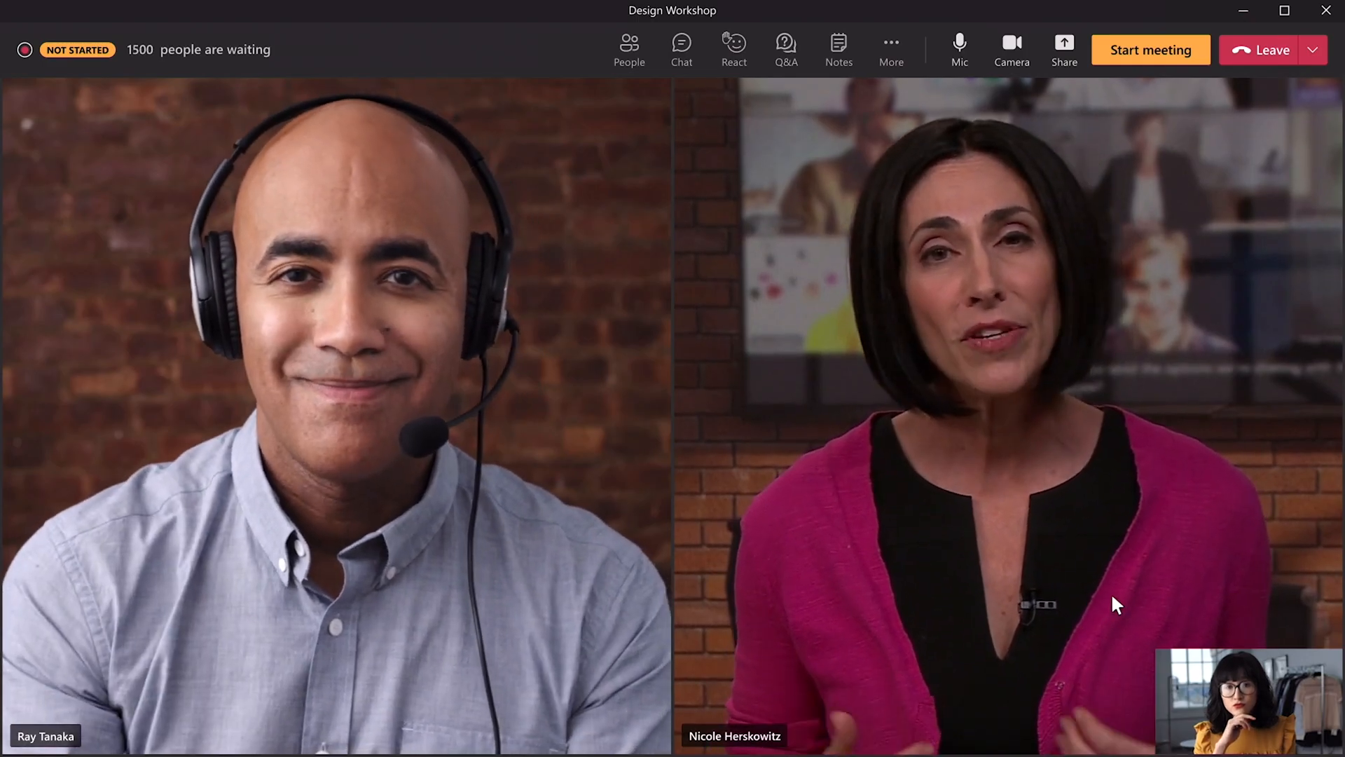
pyautogui.moveTo(1096, 367)
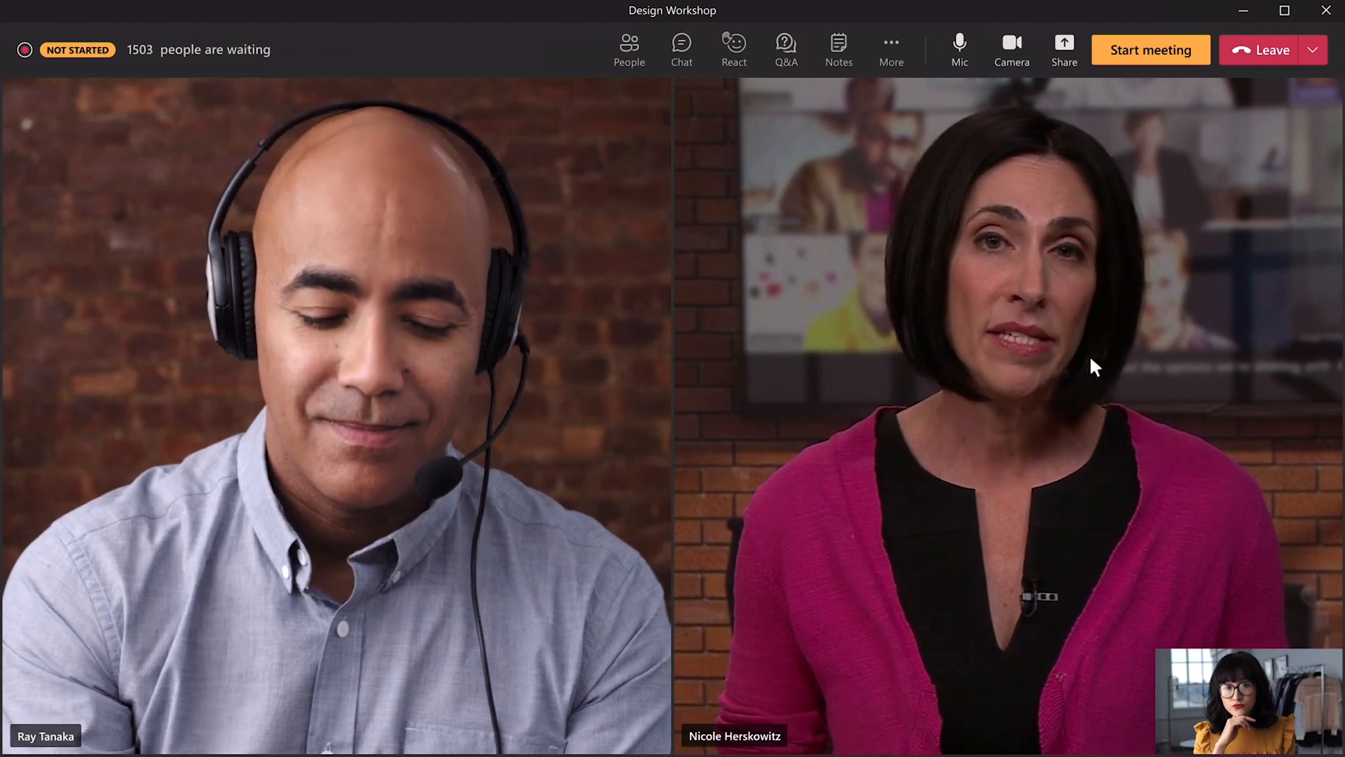
pyautogui.click(1064, 49)
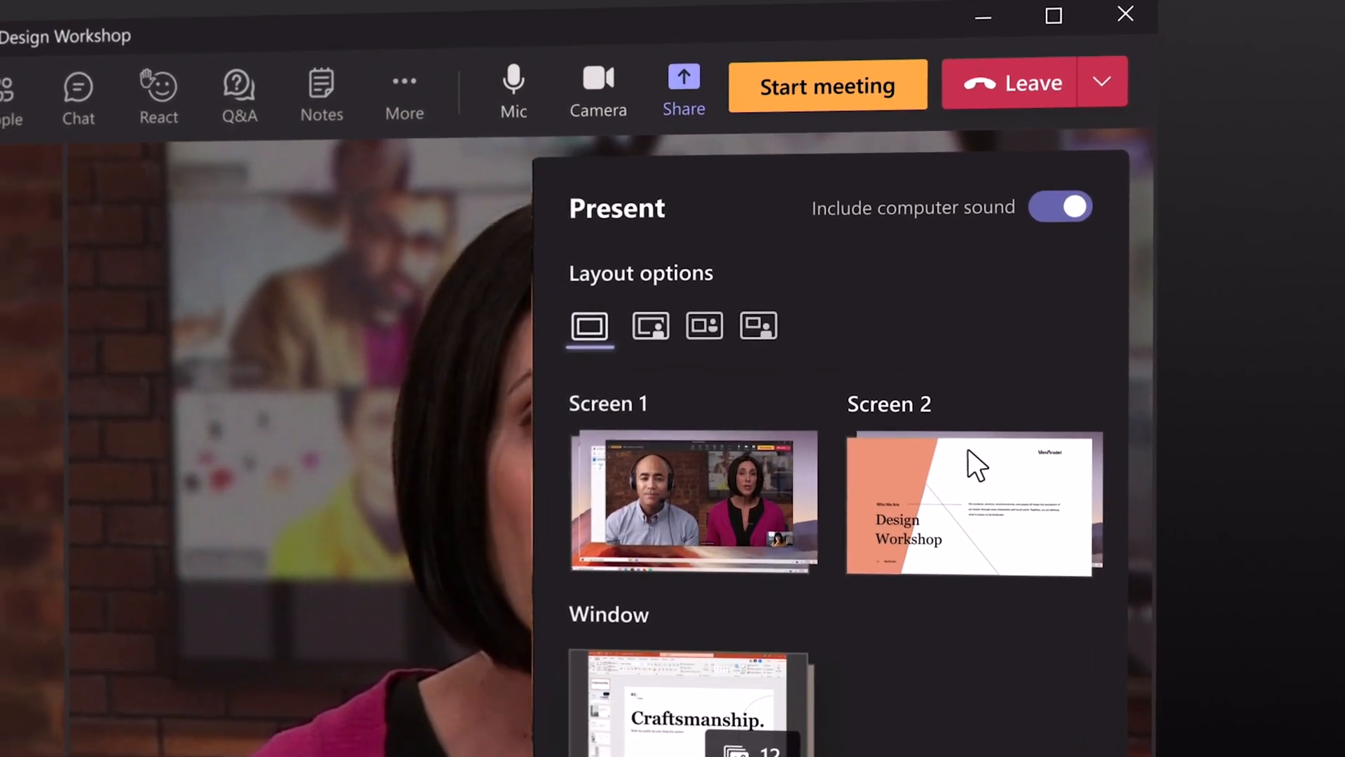
pyautogui.click(973, 502)
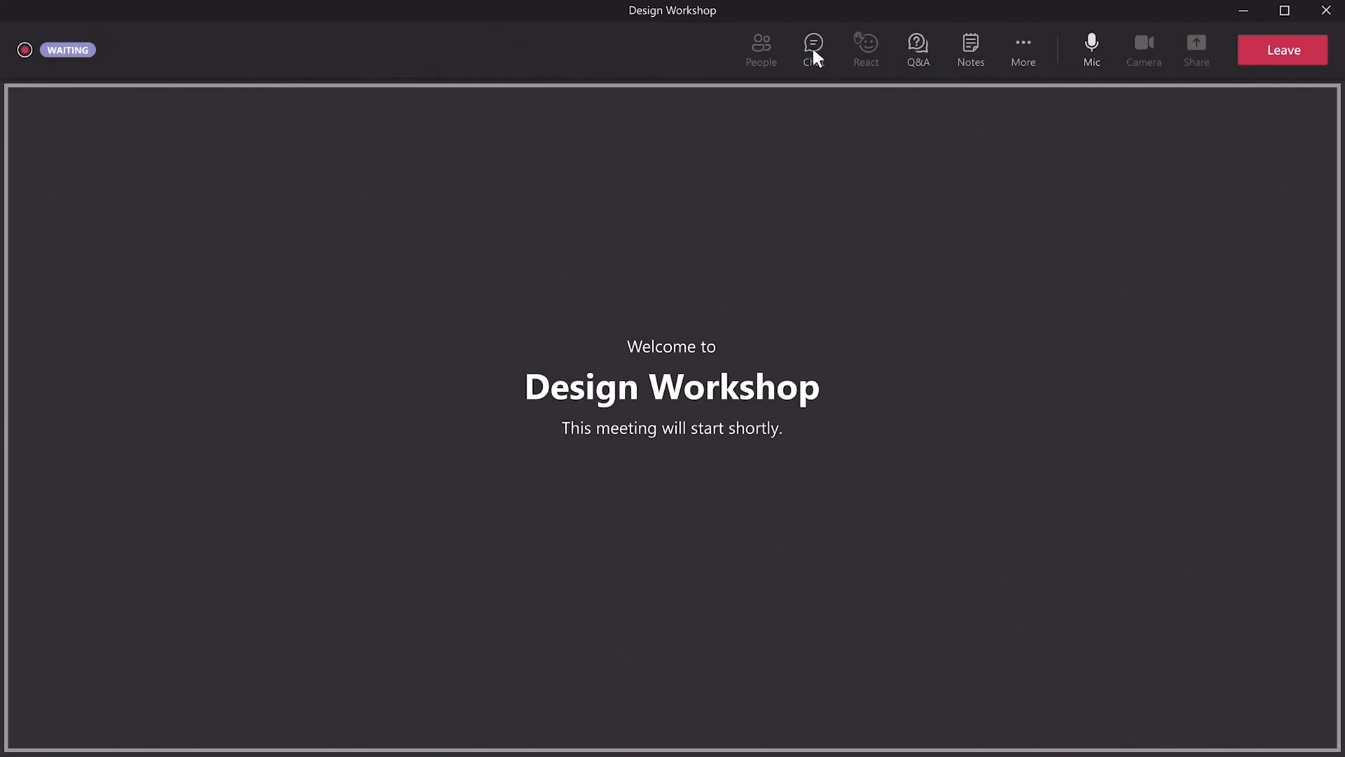
# - Open the Q&A pane on its Published tab beside the Design Workshop slides
pyautogui.click(812, 50)
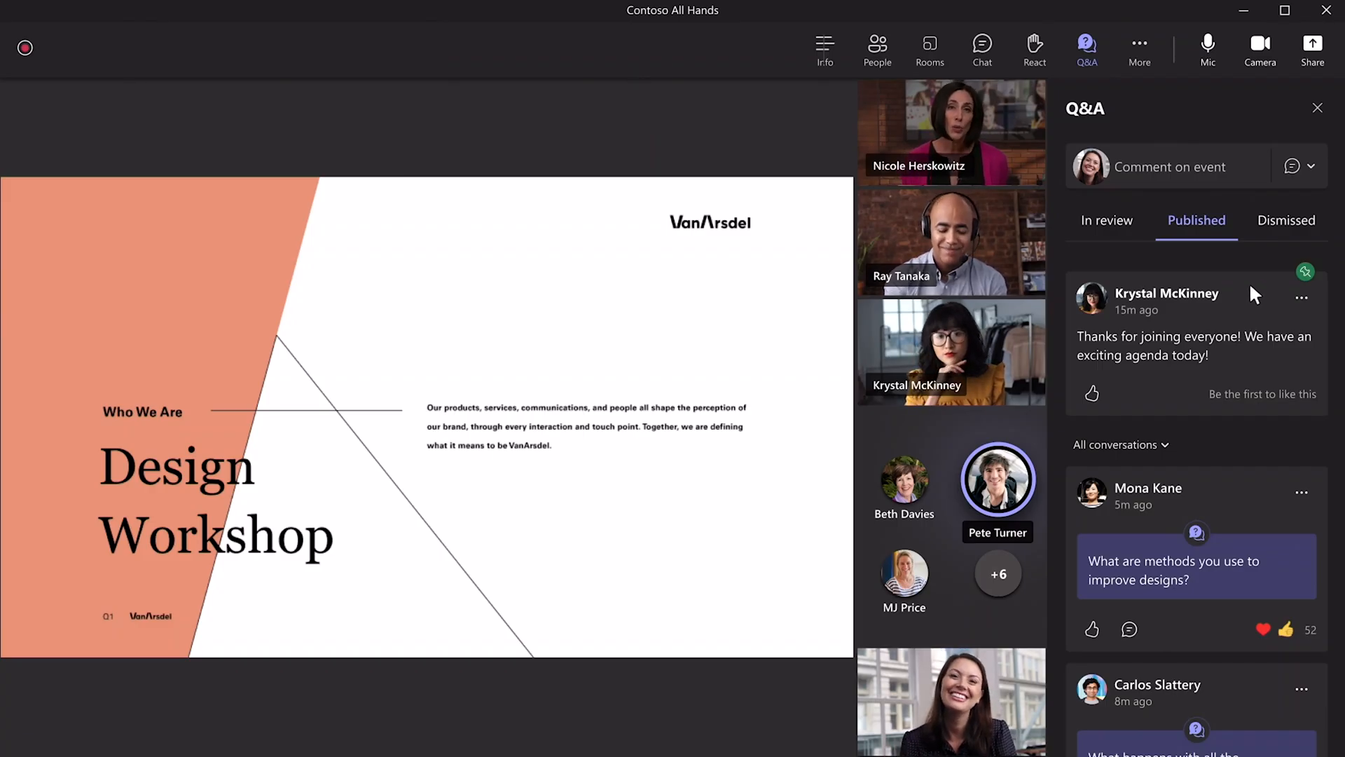
# - Publish the in-review question on refining design skills, then view dismissed questions
pyautogui.click(1107, 219)
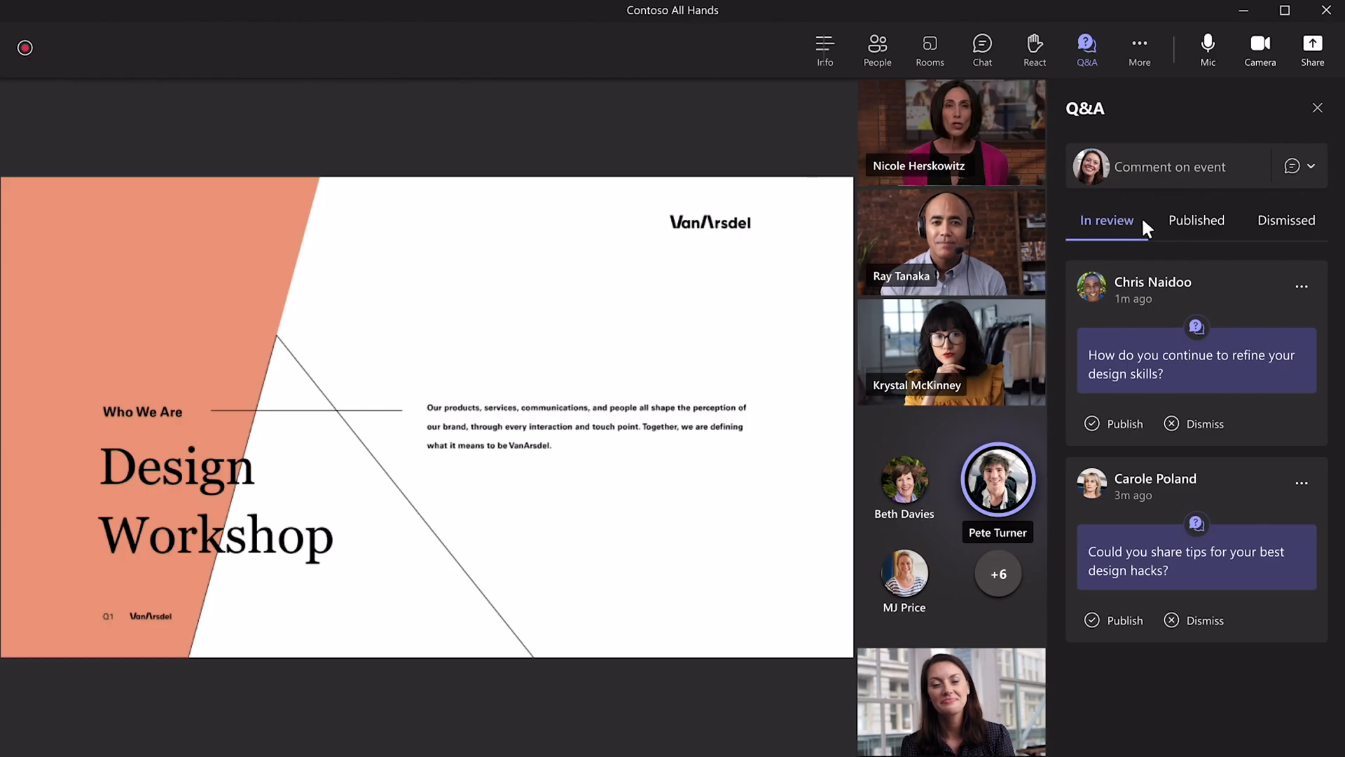
pyautogui.click(1195, 219)
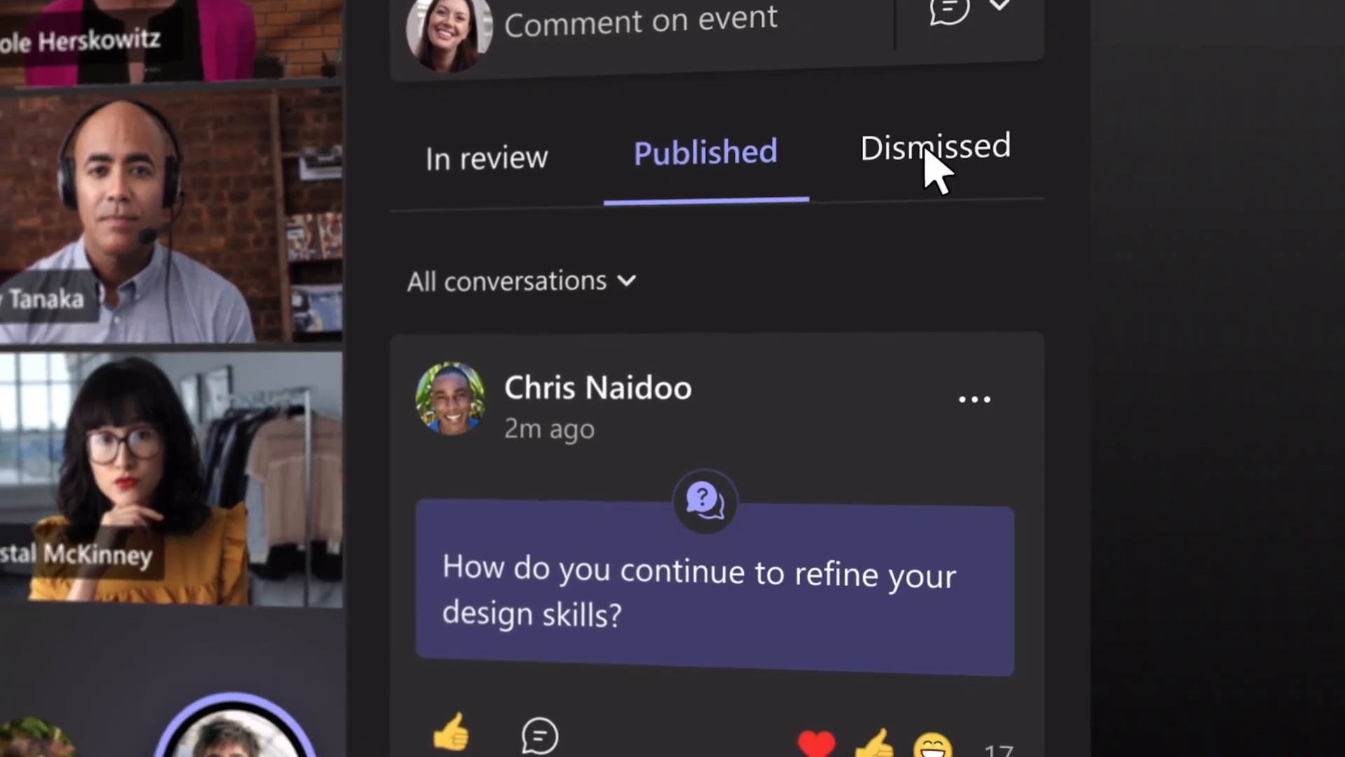
pyautogui.click(934, 148)
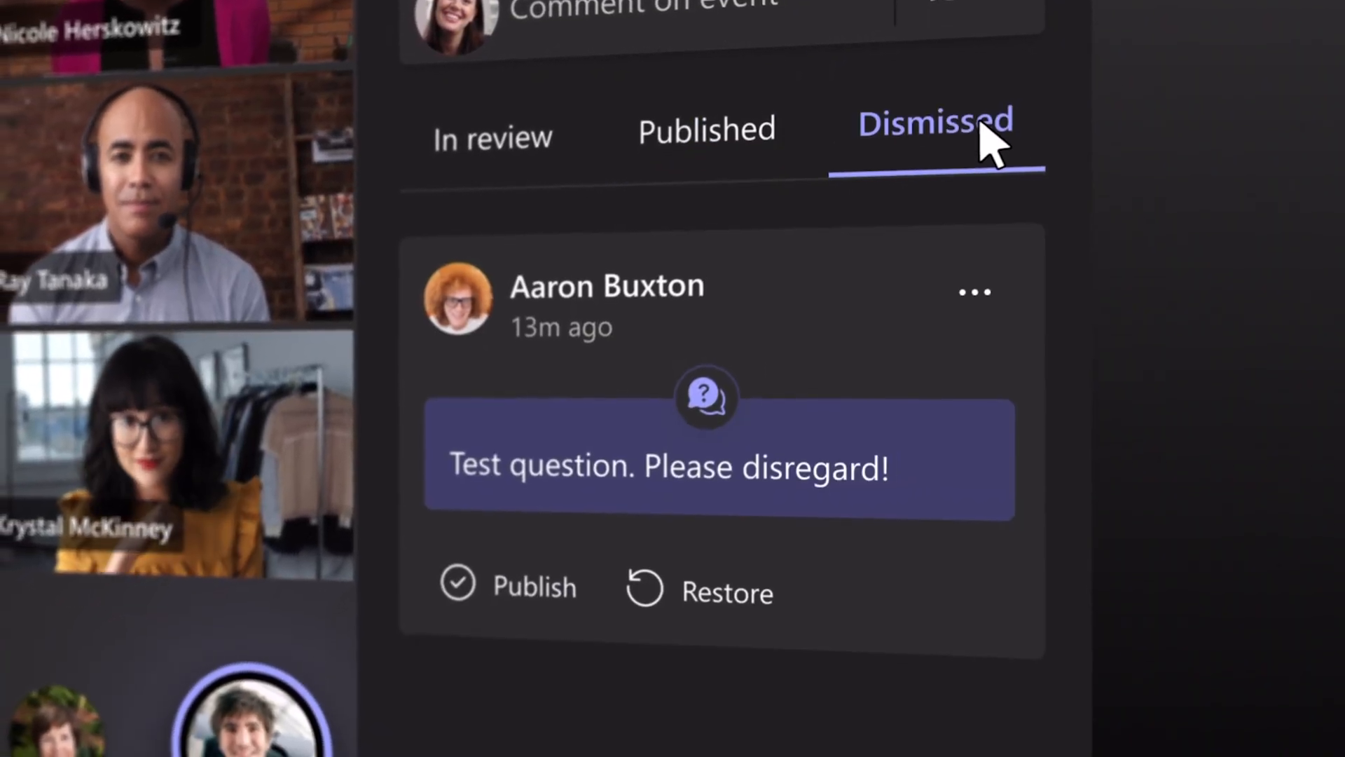